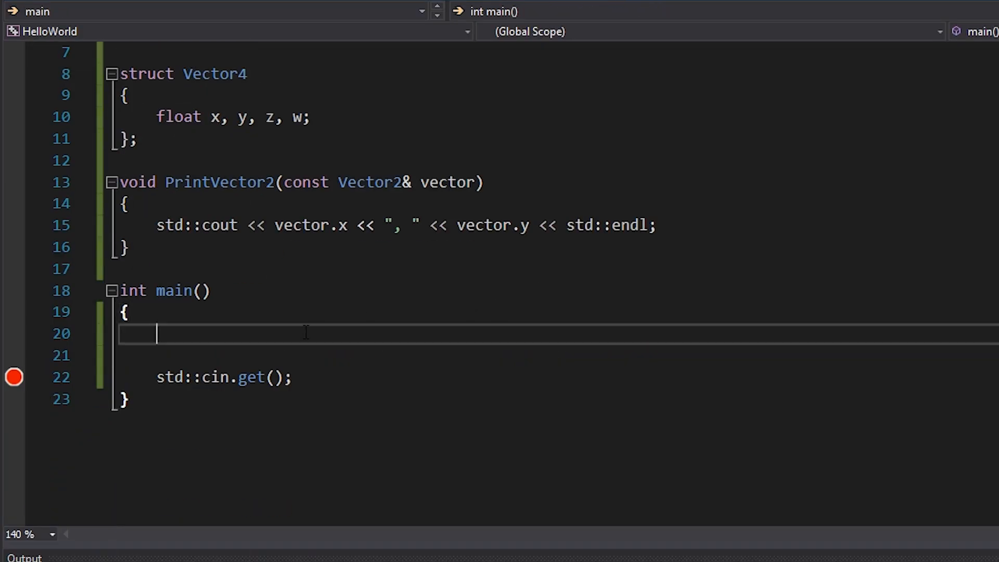
Define struct Union in main wrapping an anonymous union of float a and int b.
key(Enter)
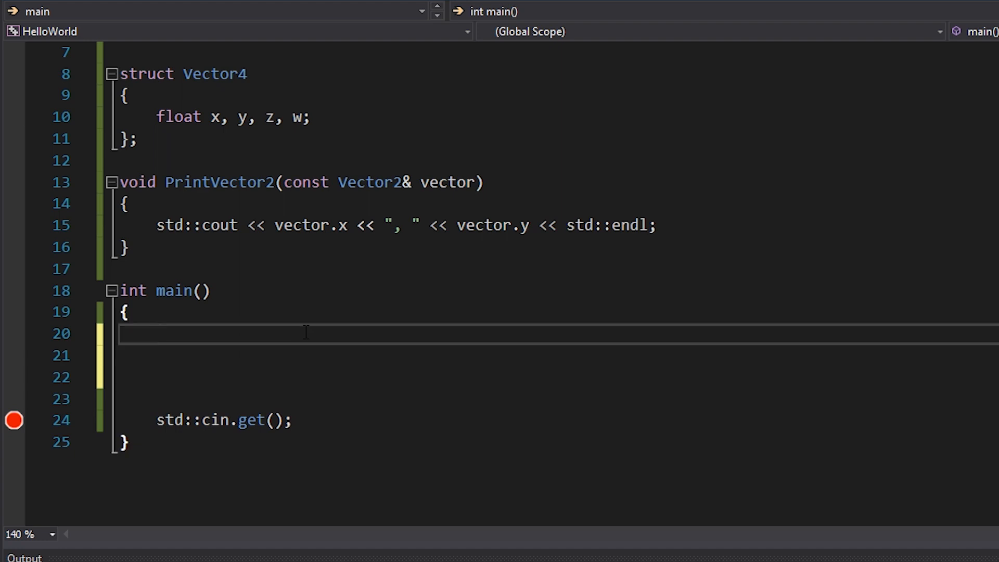
text(union)
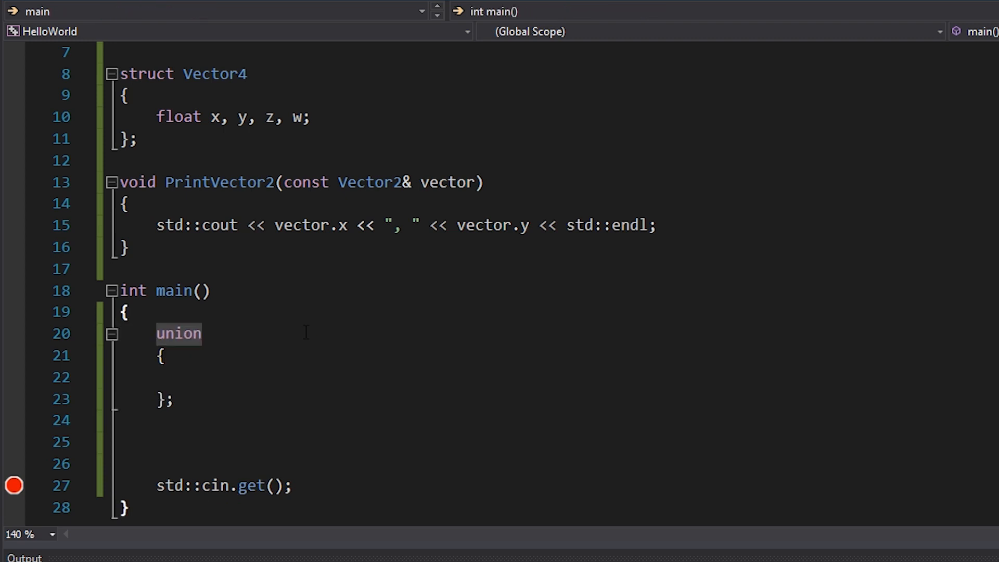
text(struct)
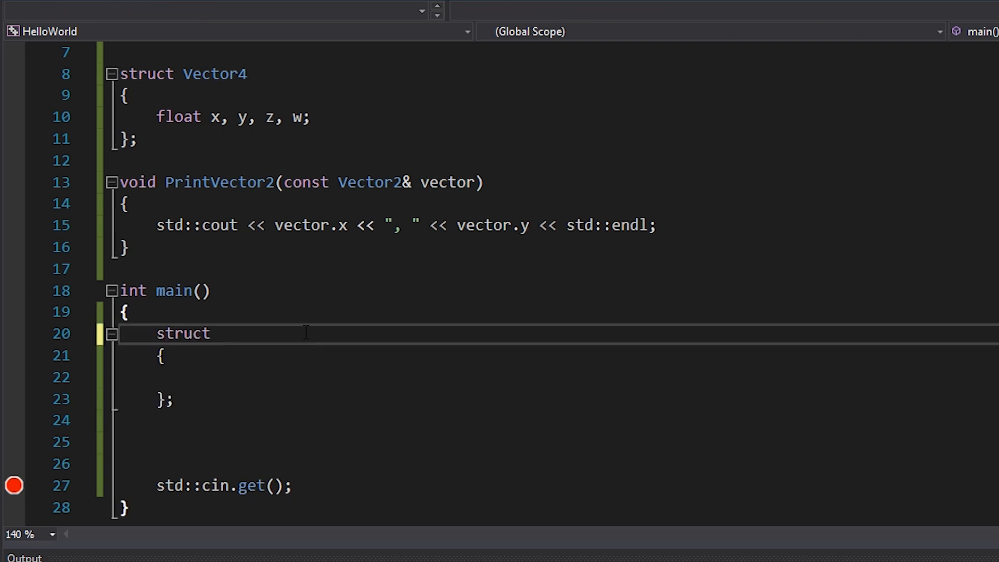
text(union)
click(558, 377)
text(f)
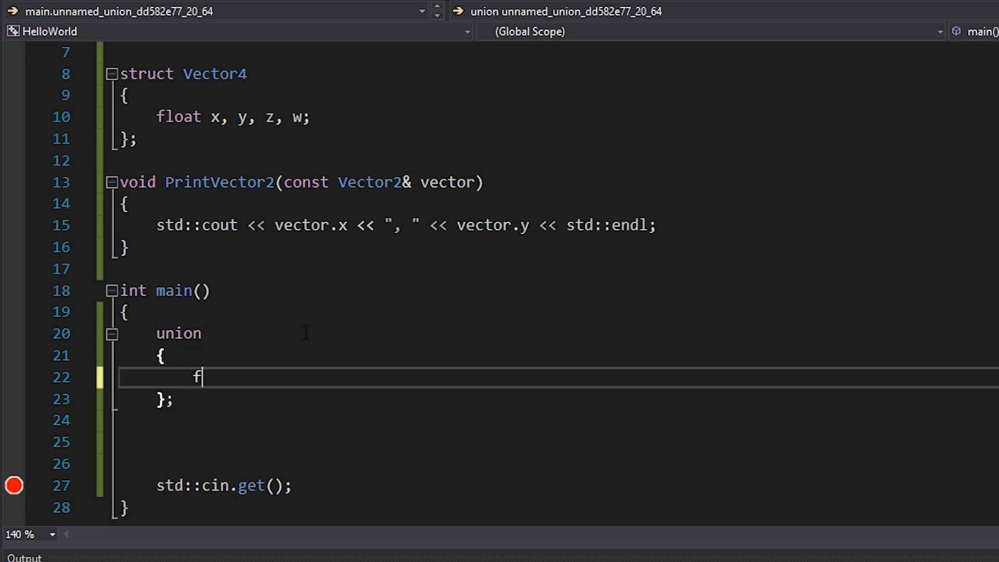
text(loat a;)
text(struct)
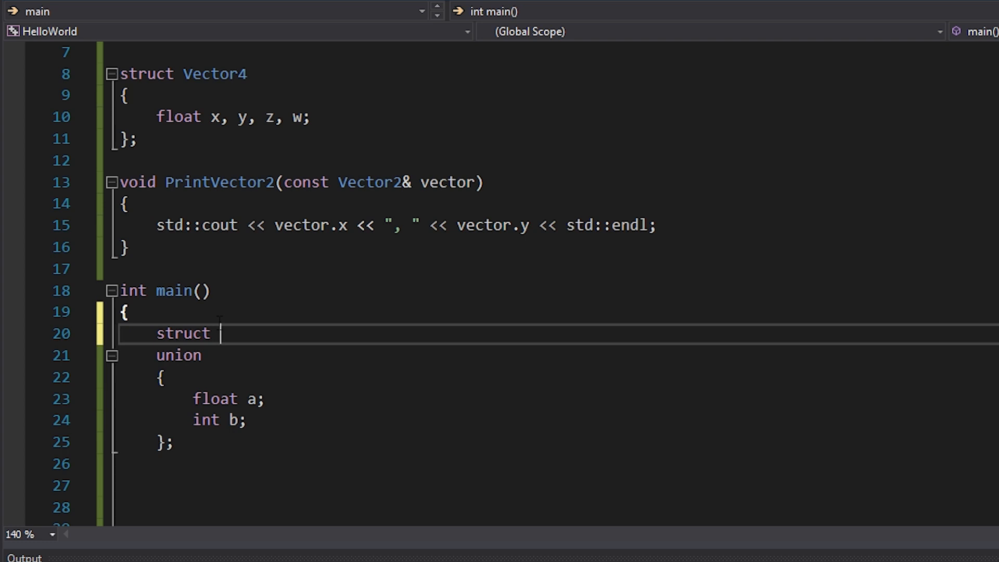
text(Union)
text(};)
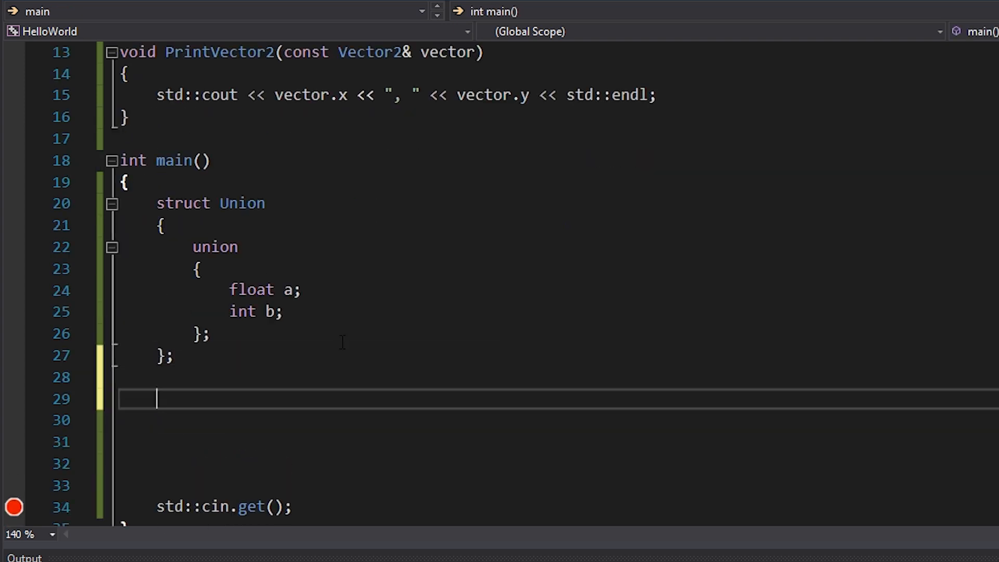
Declare Union u, set u.a = 2.0f, and start a std::cout line printing u.a.
text(Union u;)
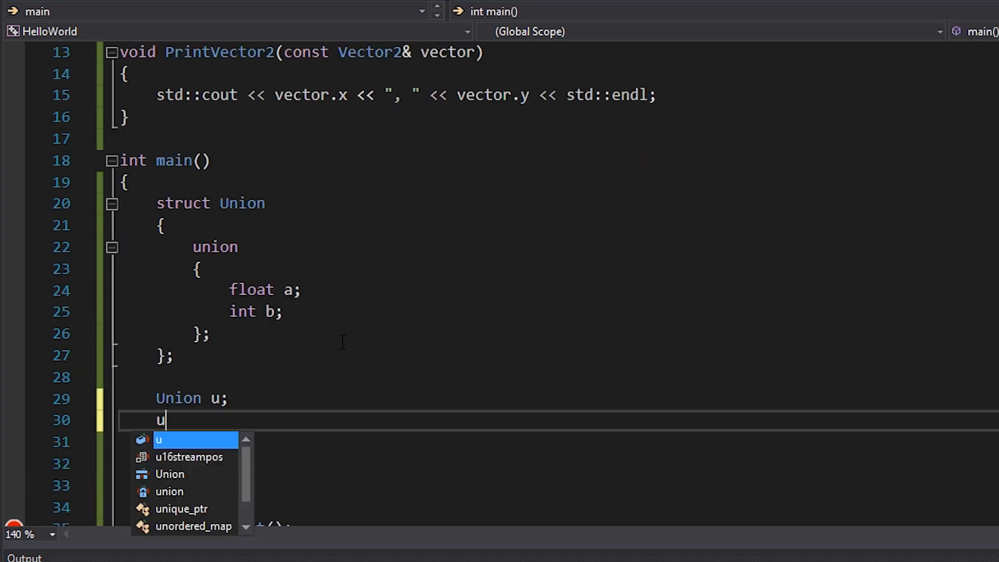
text(.a = 2;)
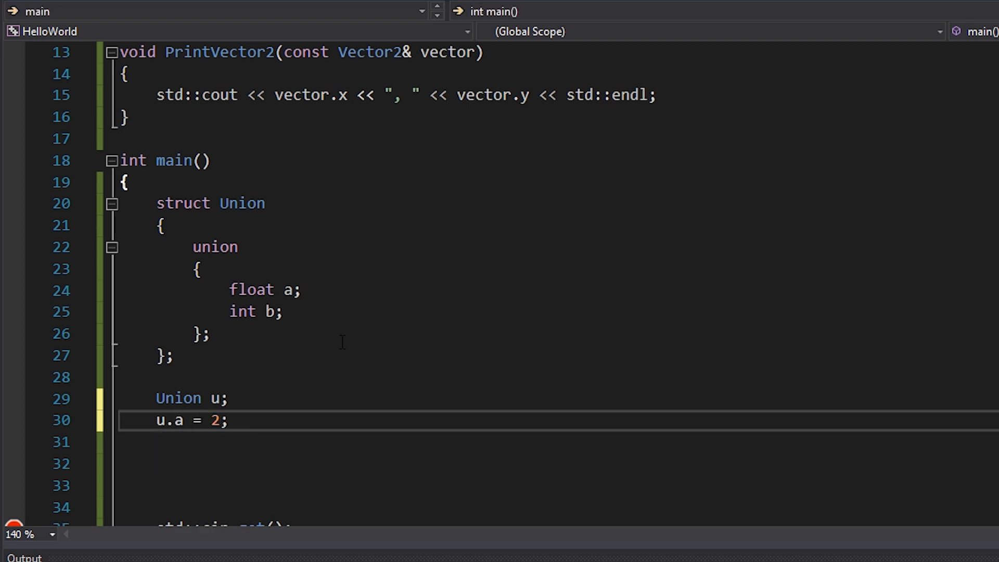
text(std::cout <<)
text(.0f)
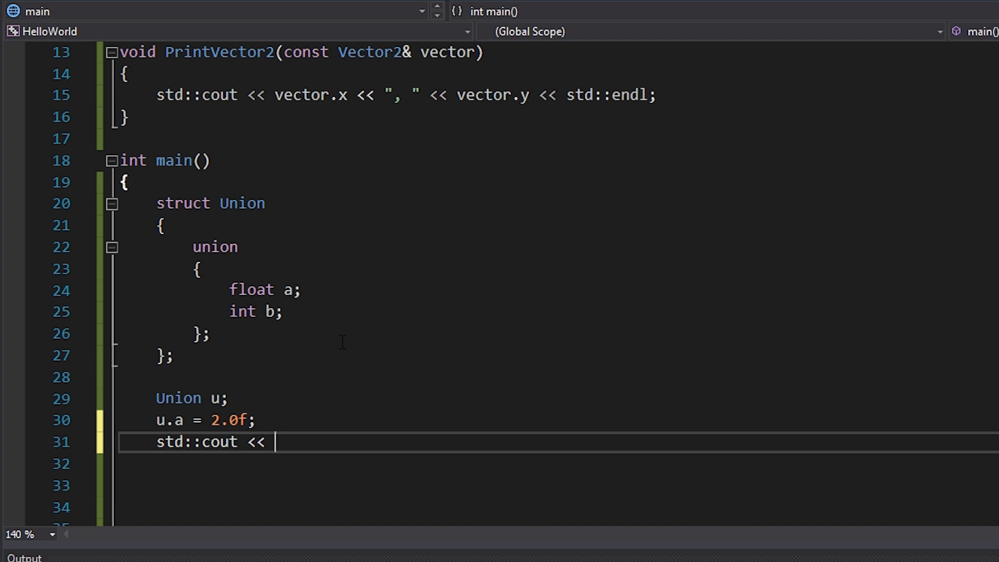
text(u.a << ", ")
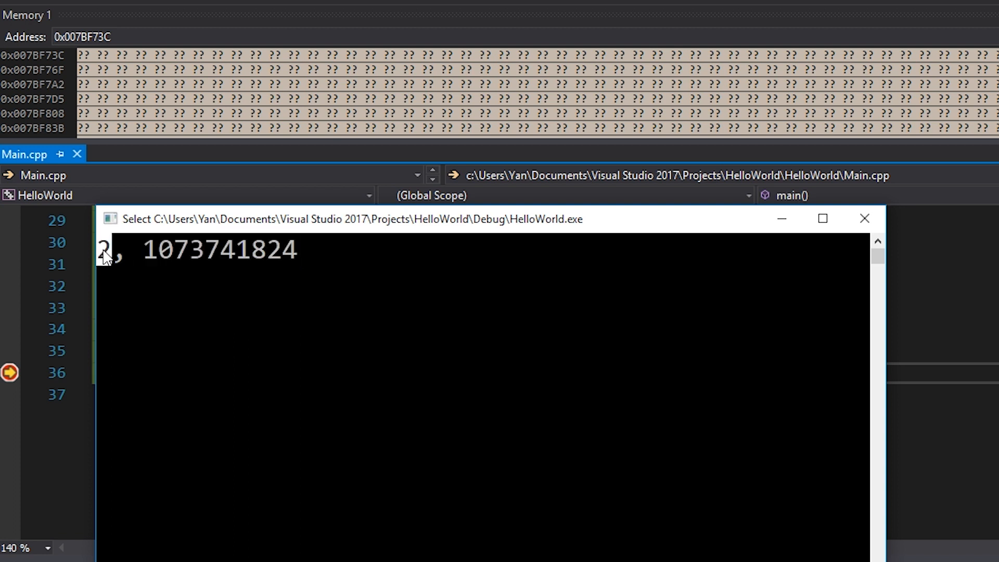
mouse_move(153, 263)
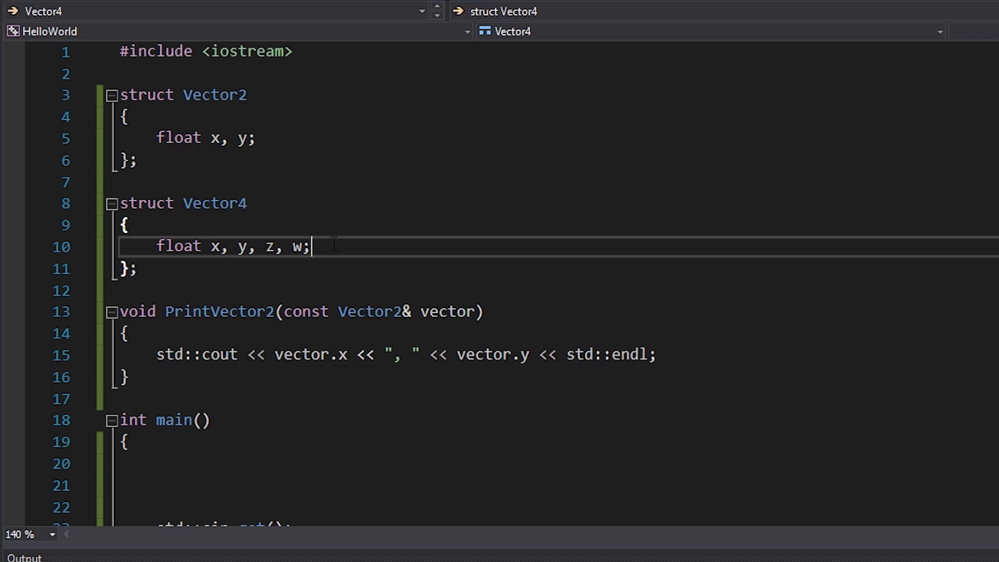
key(Enter)
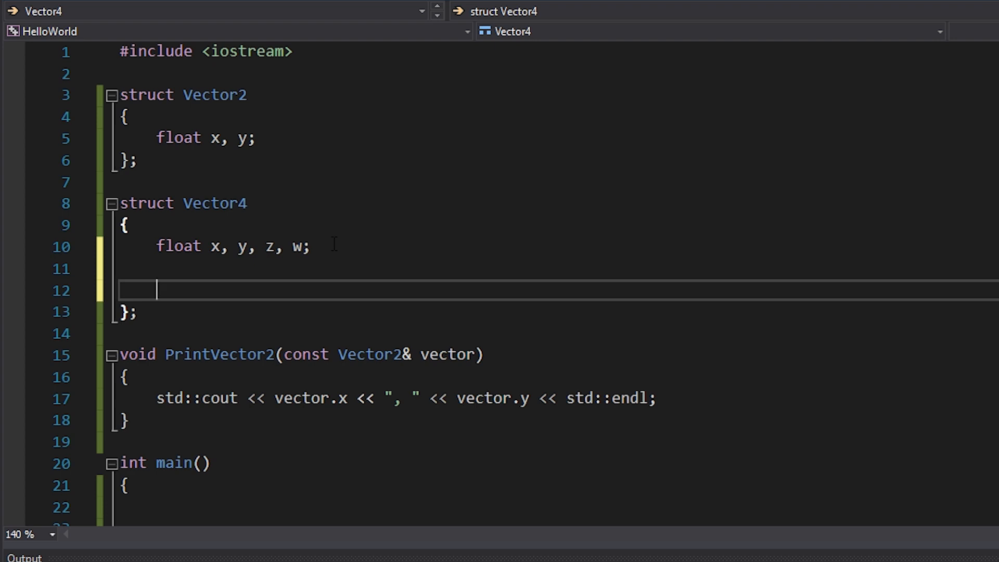
text(Vector2)
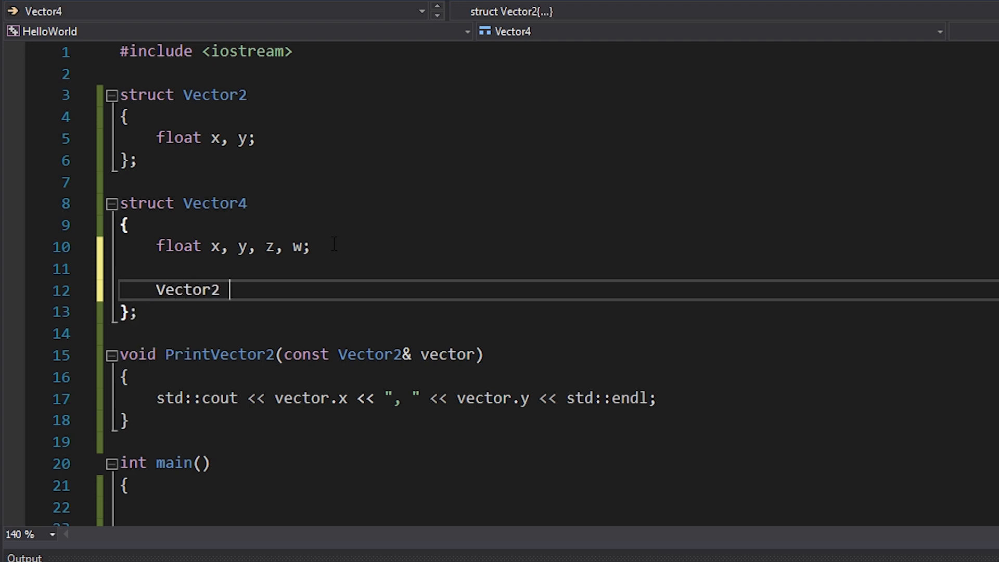
text(GetA())
text({)
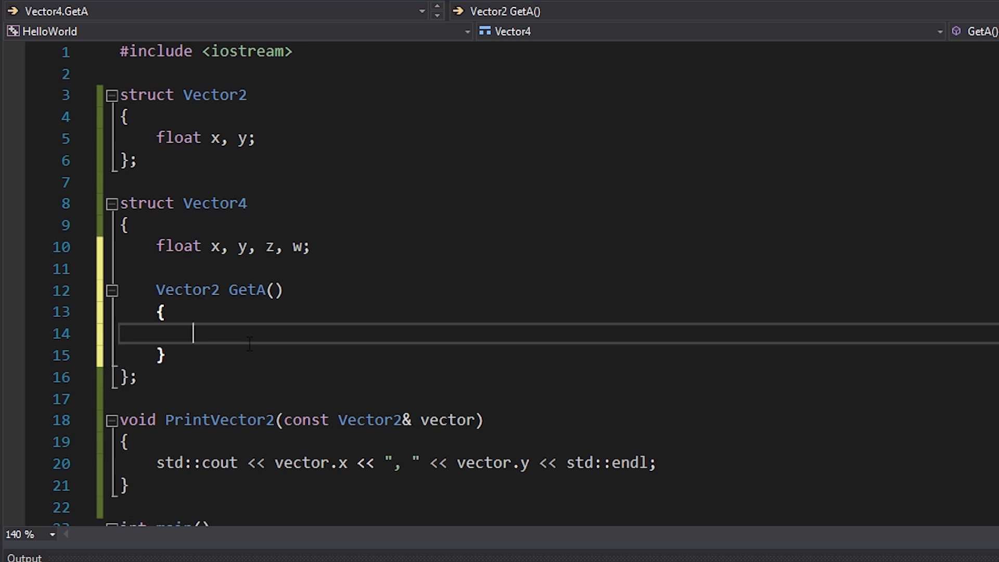
text(return Vector2)
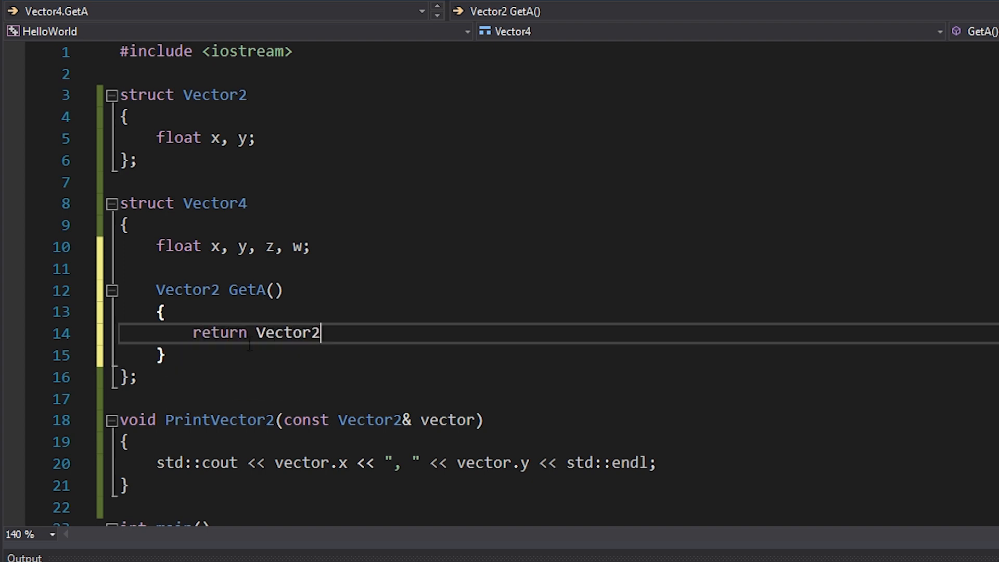
text(())
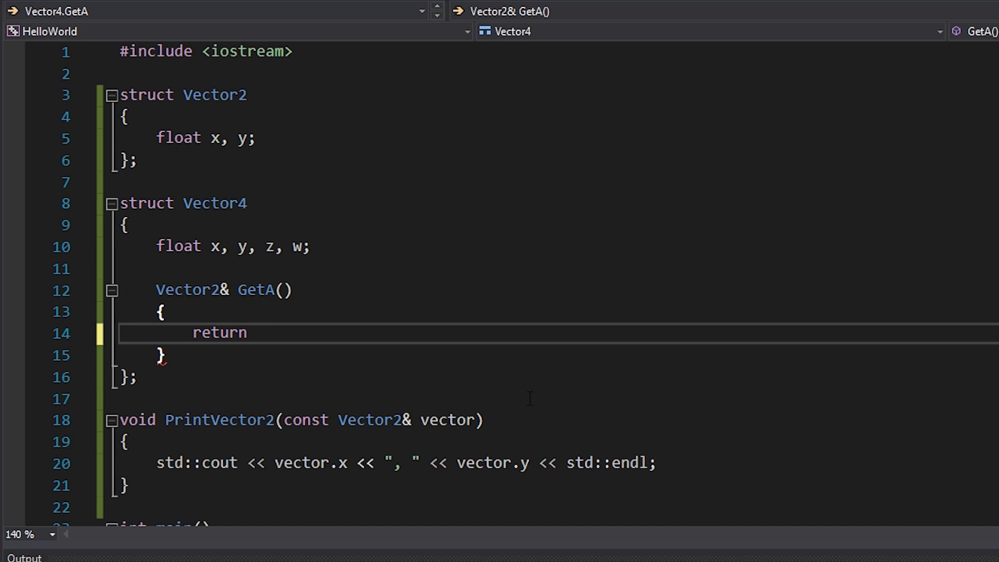
text(&x;)
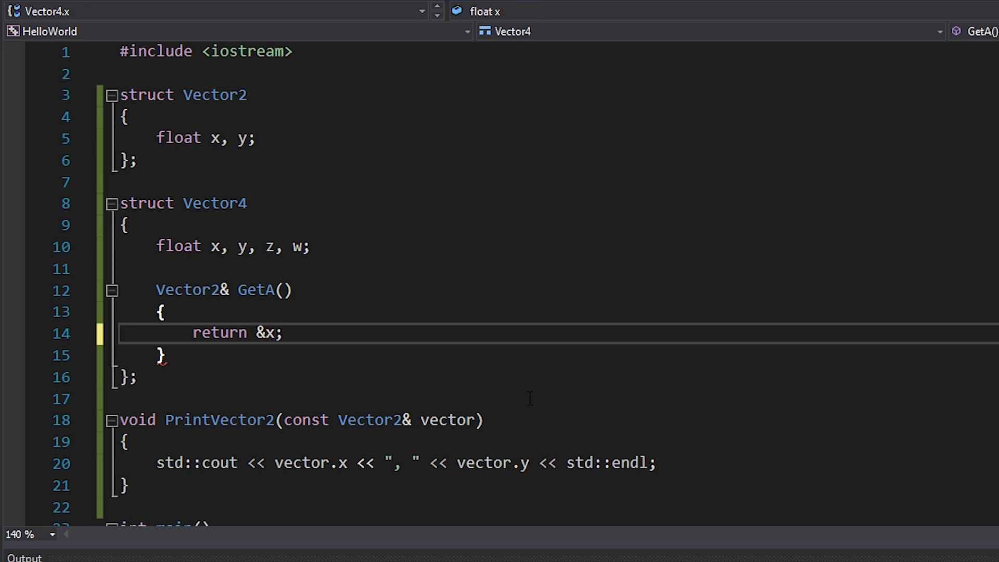
text((Vector2)
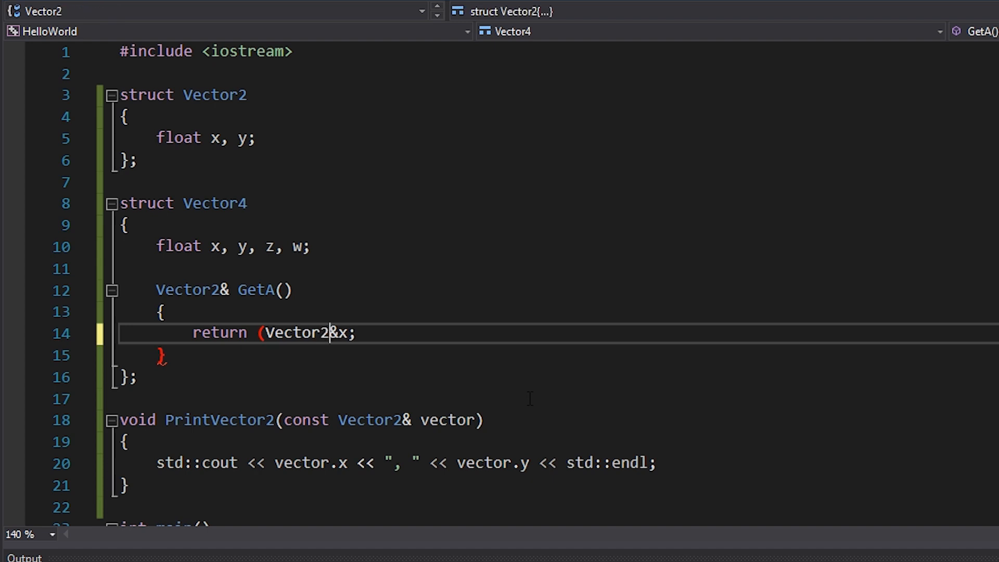
text(*))
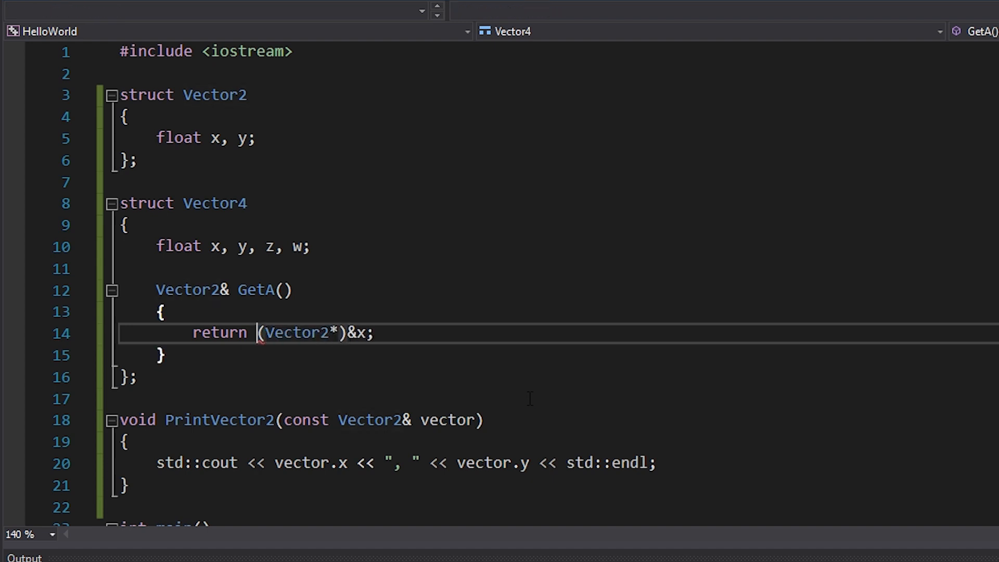
text(*)
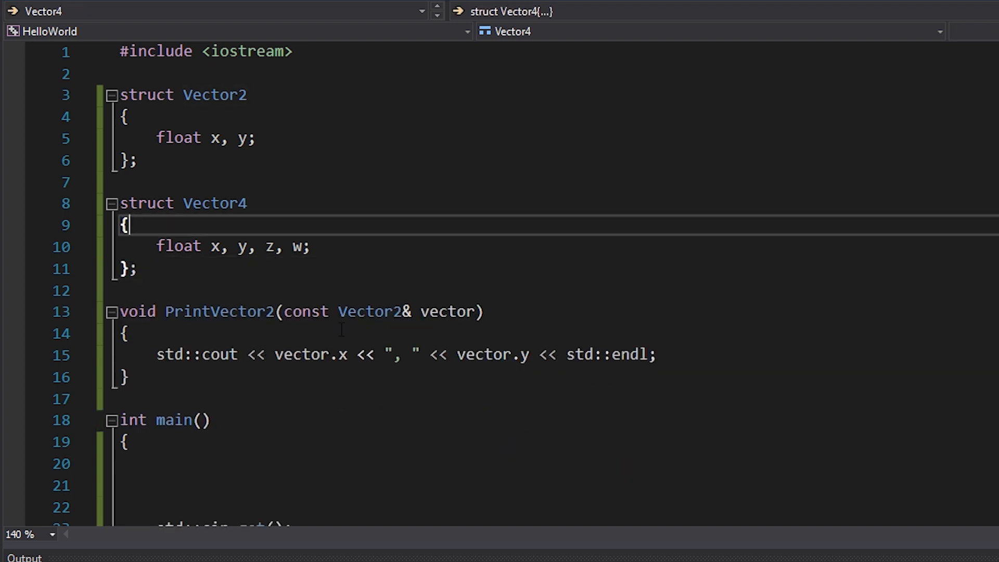
Wrap Vector4's float x, y, z, w in an anonymous struct inside an anonymous union.
text(union)
text({)
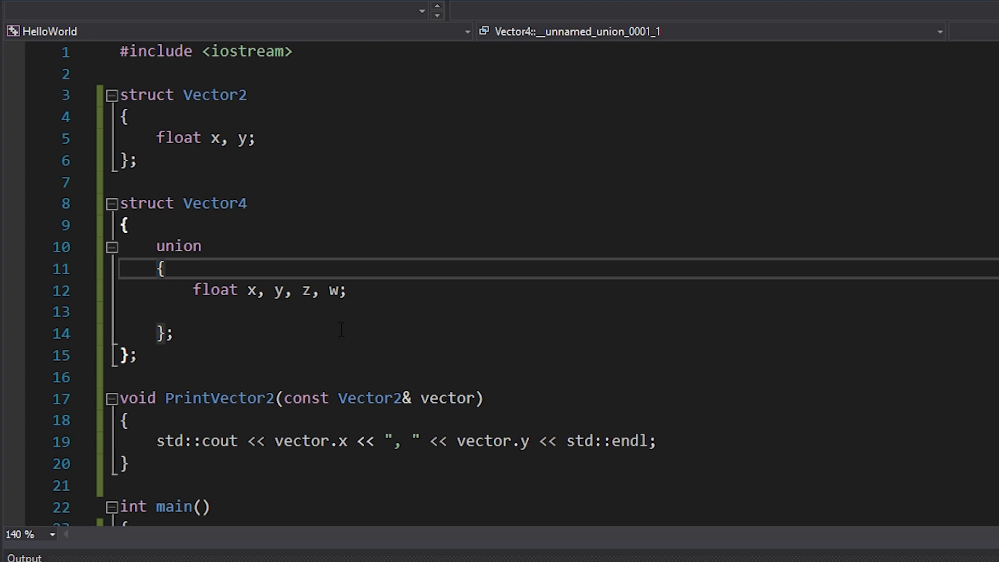
text(struct)
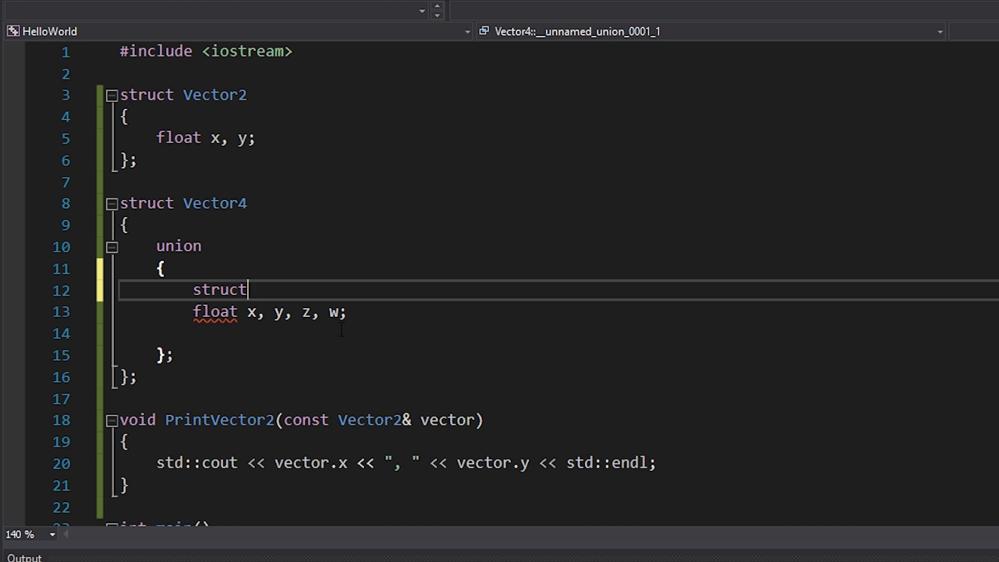
text({)
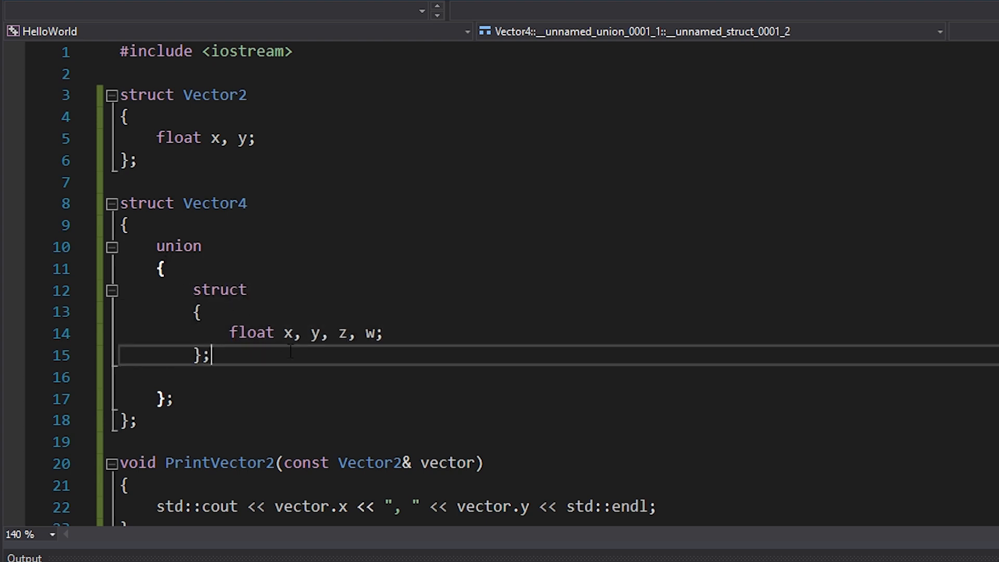
scroll(down, 3)
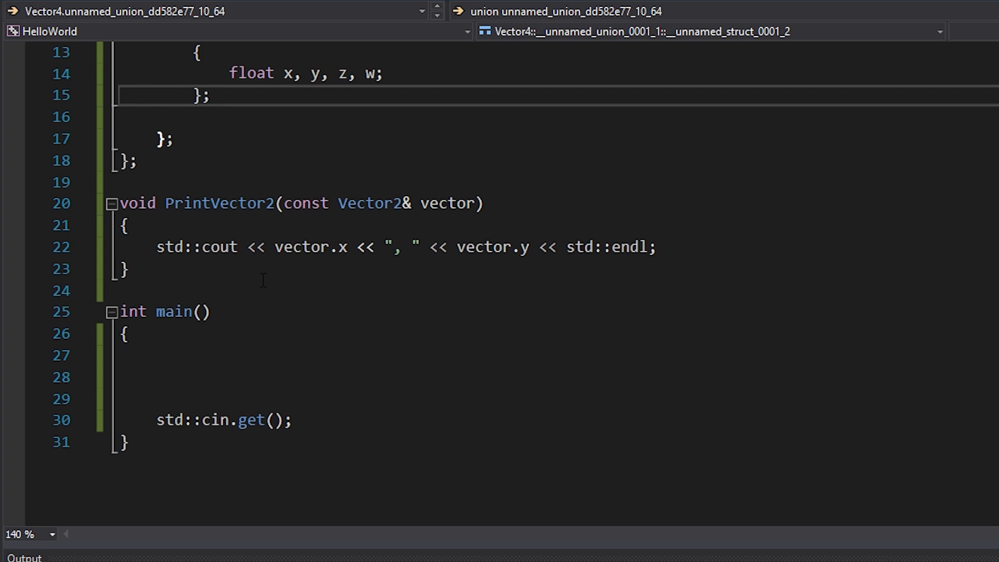
In main create Vector4 vector = { 1.0f, 2.0f, 3.0f, 4.0f } and test vector.x = 2.0f.
text(Vector4 vector = {)
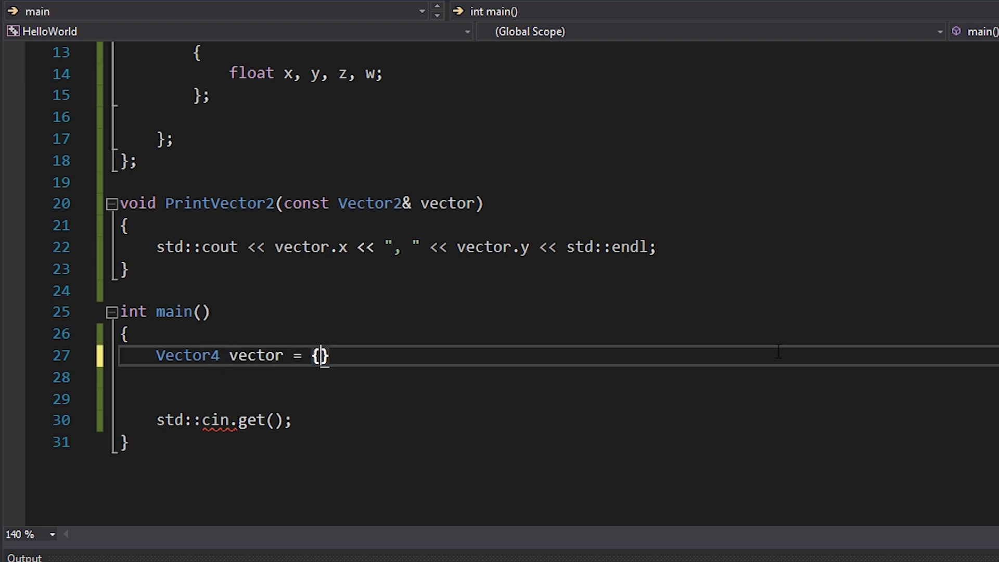
text(1.0f, 2.0f, 3.0f, 4.0f)
click(558, 377)
text(vec)
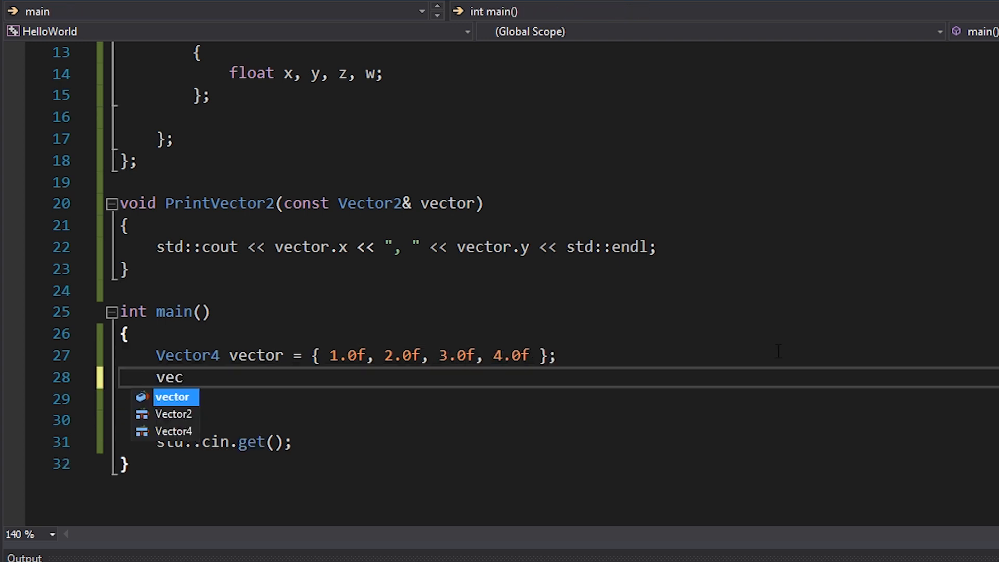
text(tor.x)
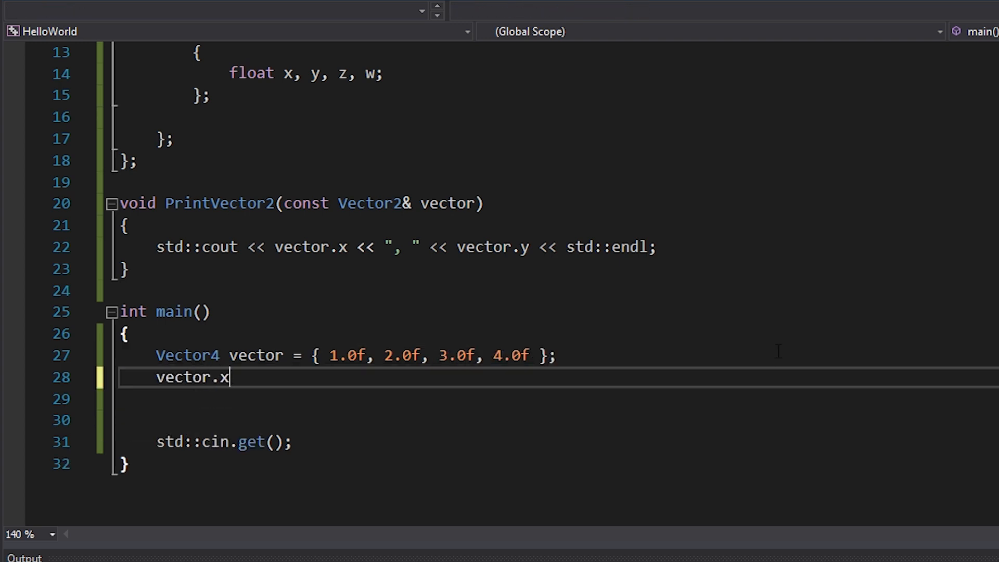
text(= 2.0f)
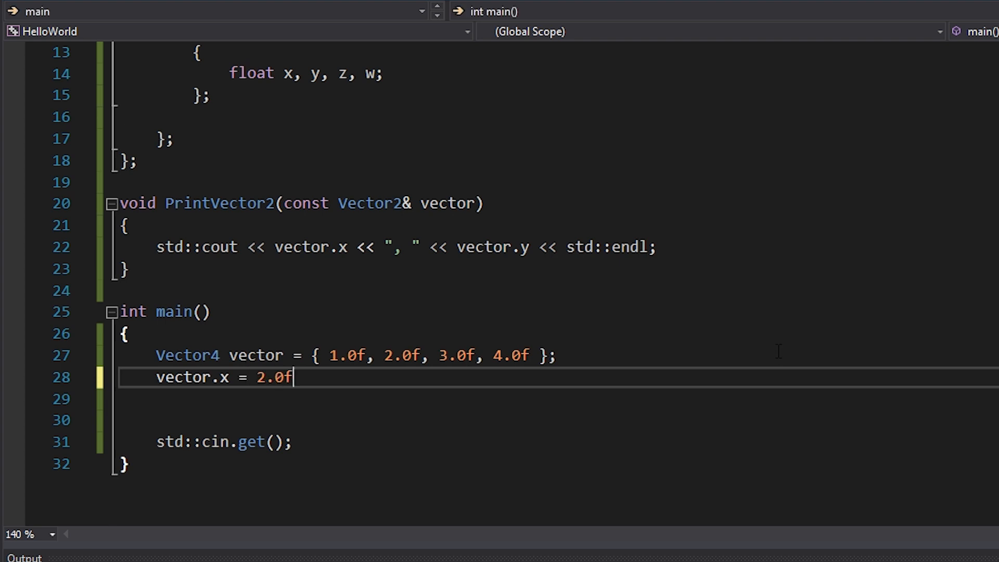
text(;)
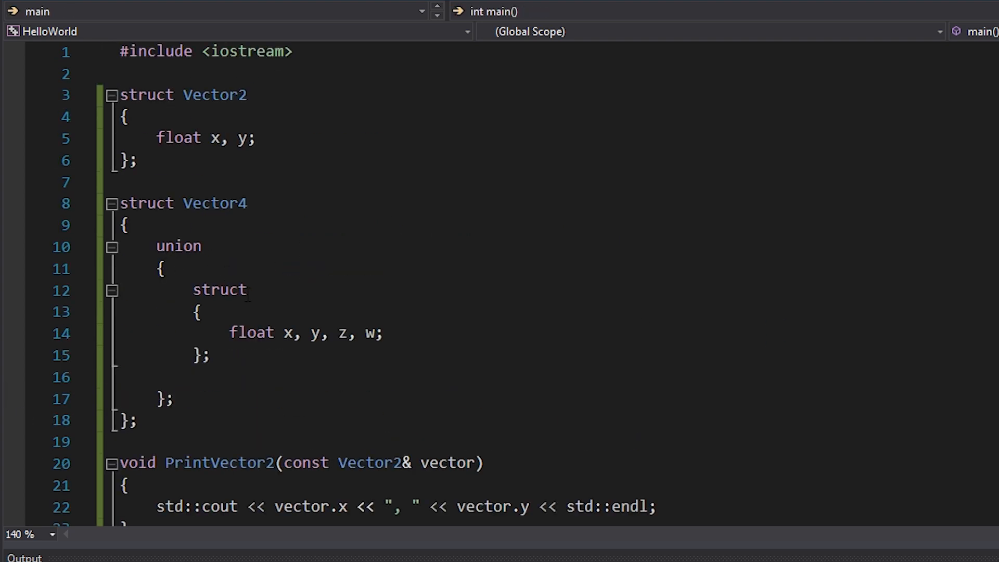
Start a second, still-empty anonymous struct after the x, y, z, w struct in the union.
text(A)
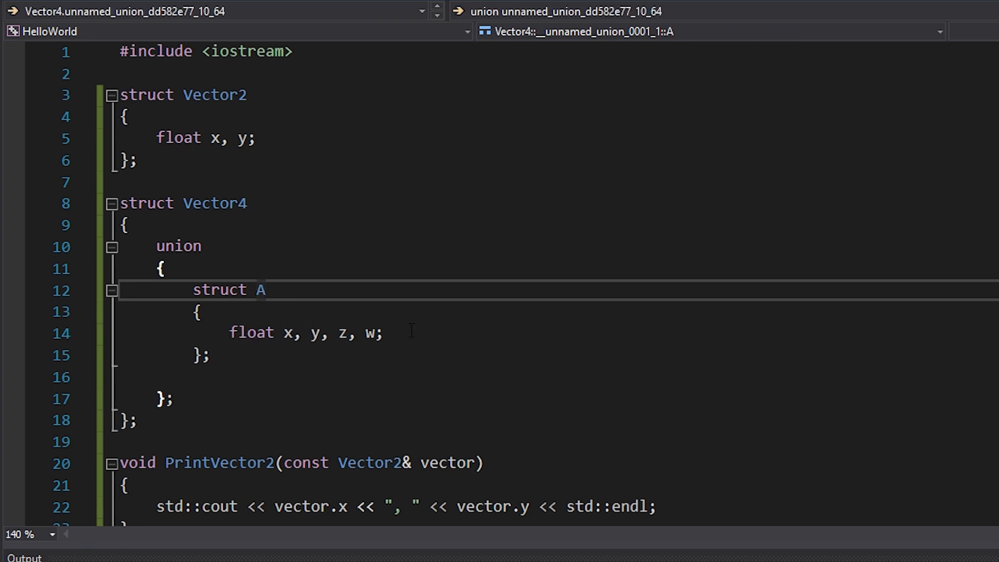
scroll(down, 3)
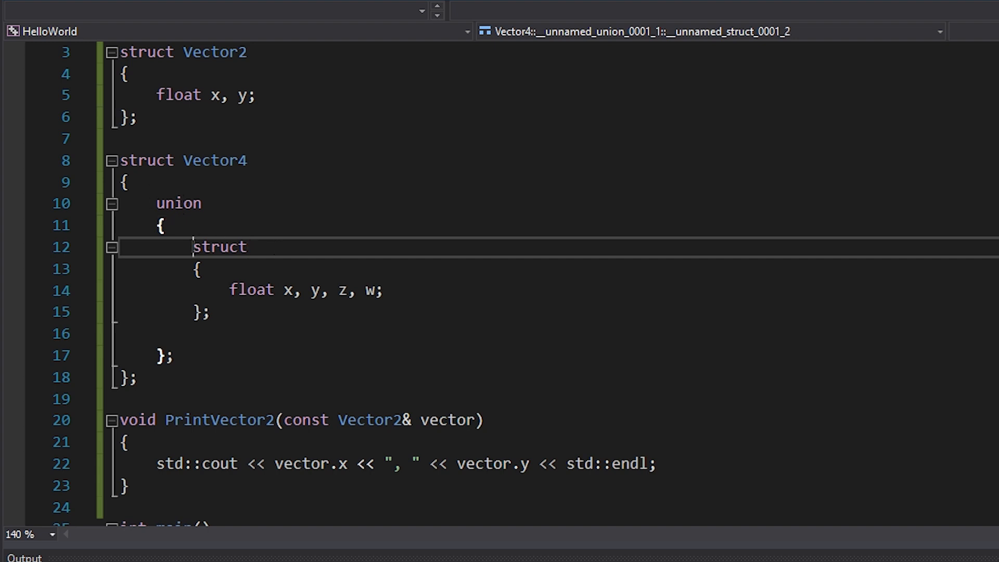
click(311, 291)
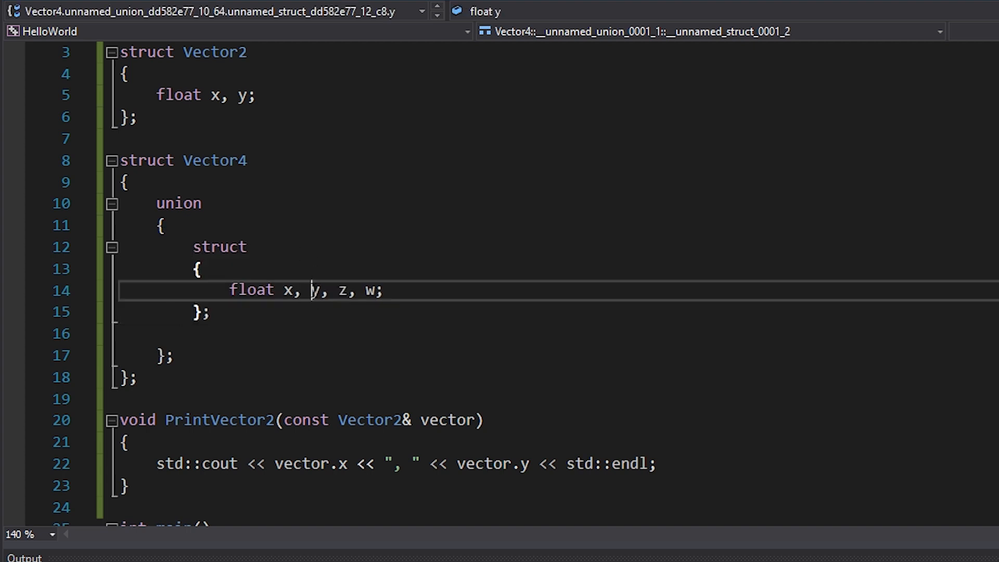
click(192, 333)
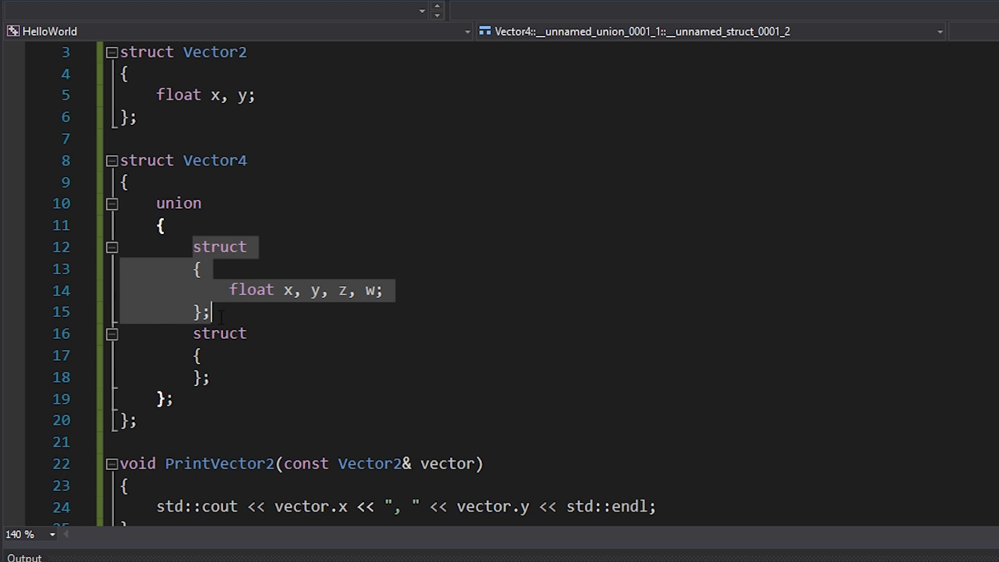
Fill the second anonymous struct with Vector2 a, b and return to main.
text(Vector2 a, b;)
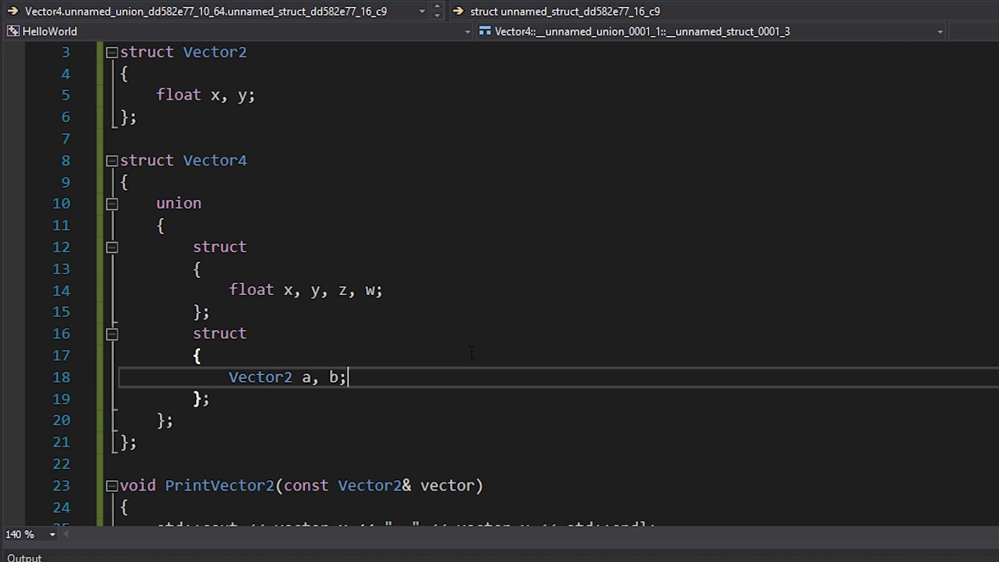
mouse_move(265, 136)
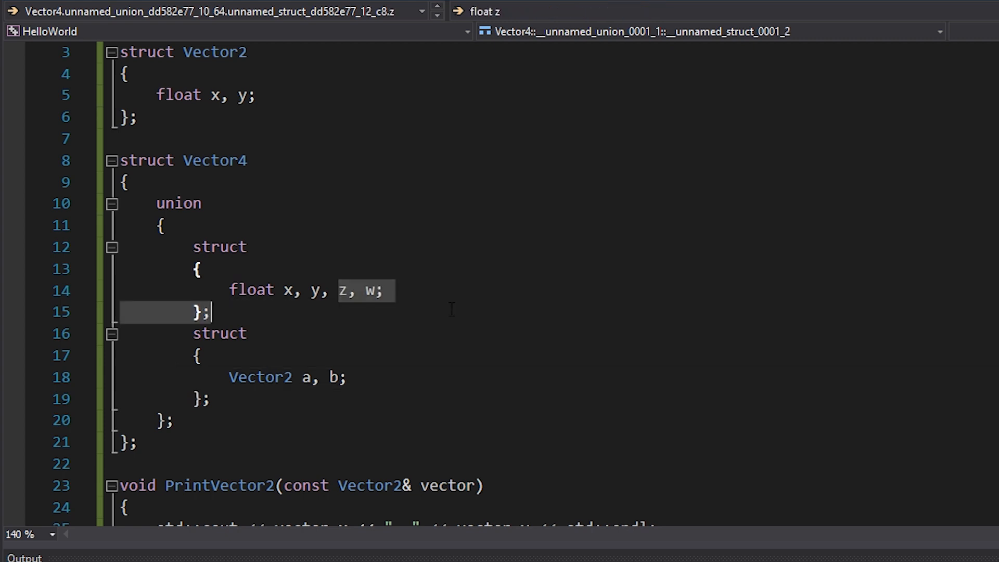
scroll(down, 3)
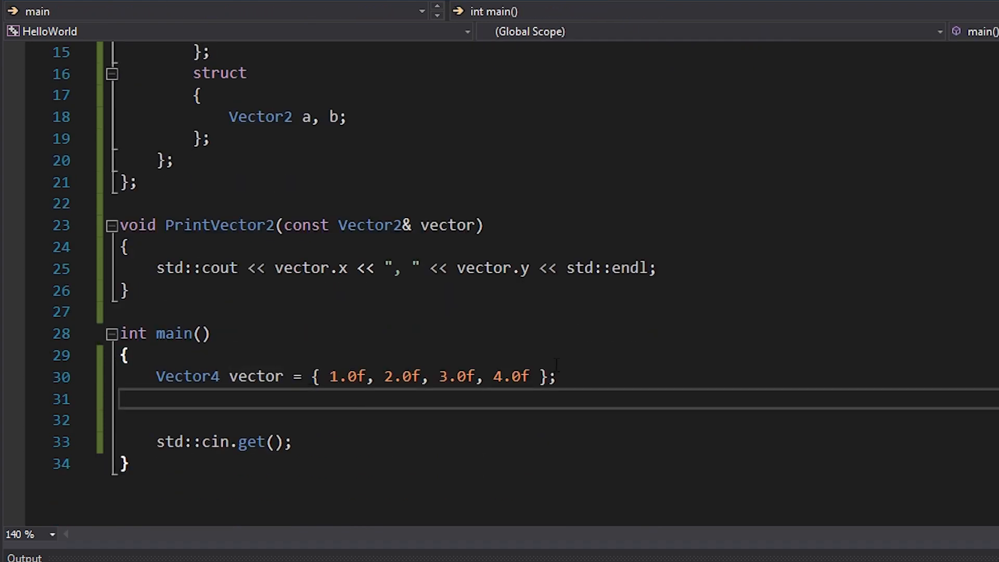
Add PrintVector2 calls for vector.a and vector.b, then set vector.z = 500.0f.
text(PrintVector2(vector.a);)
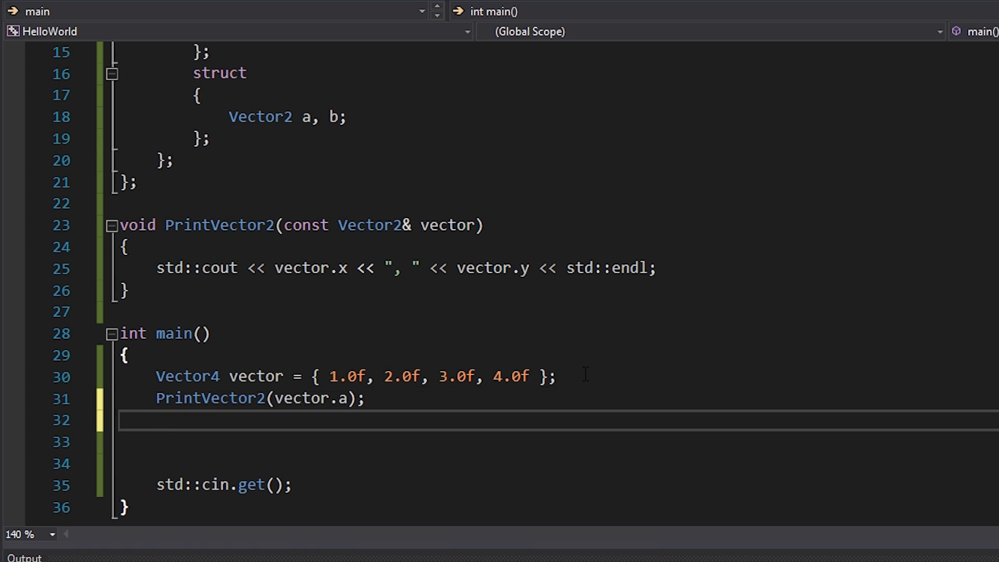
text(vector.)
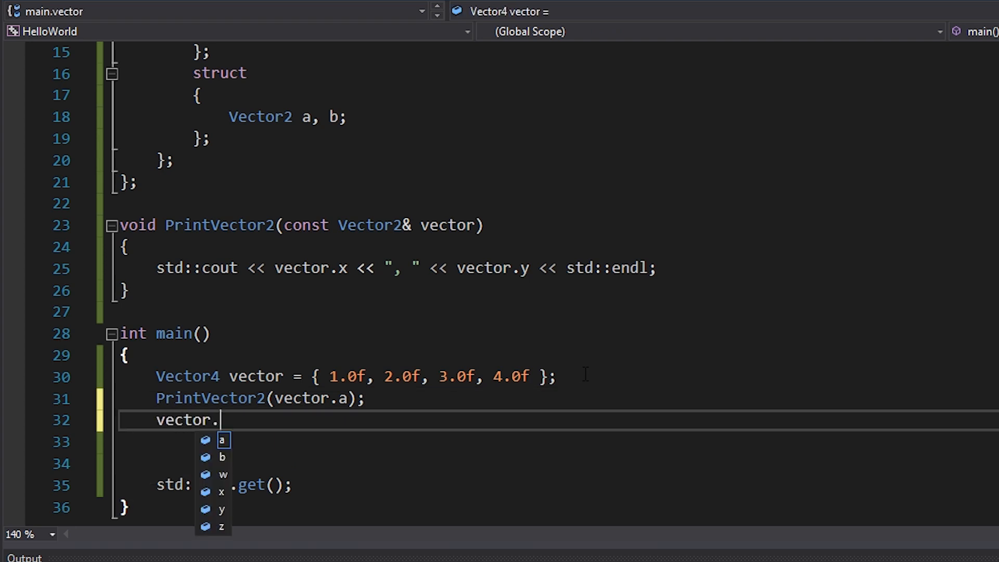
text(z)
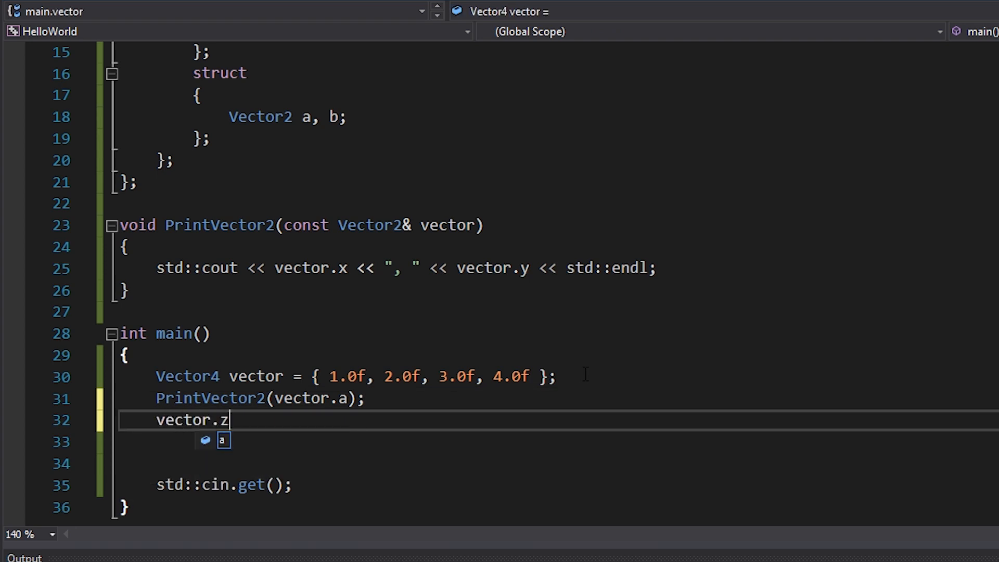
text(= 500.0f;)
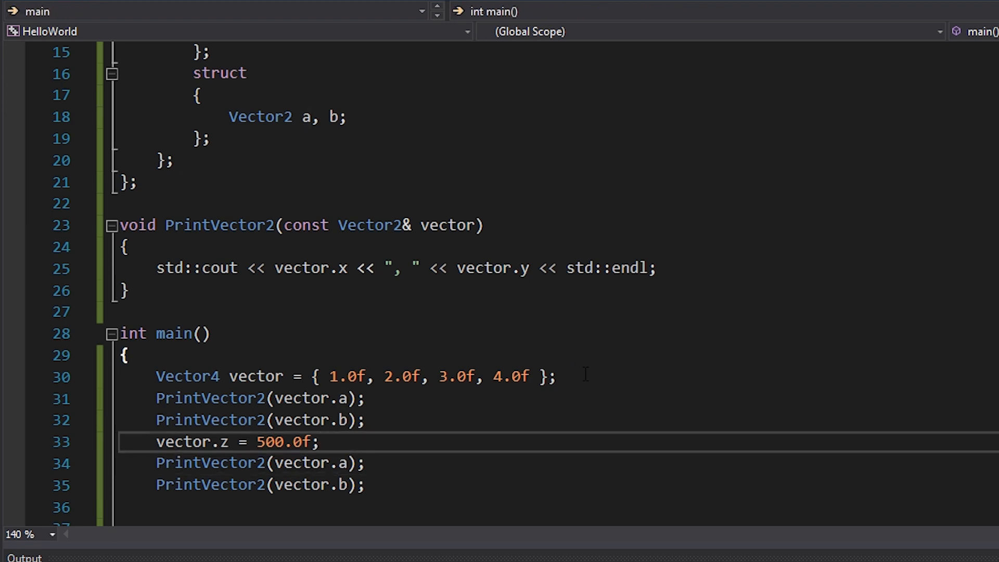
Add a dashed std::cout separator line and run the program with F5.
text(std::cout << "--------------------------" >)
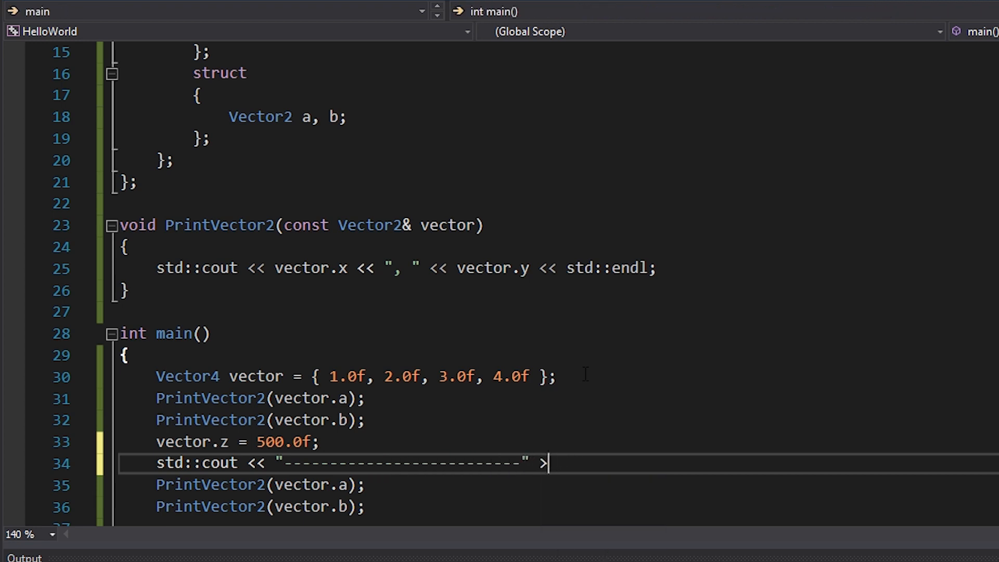
text(< std::endl)
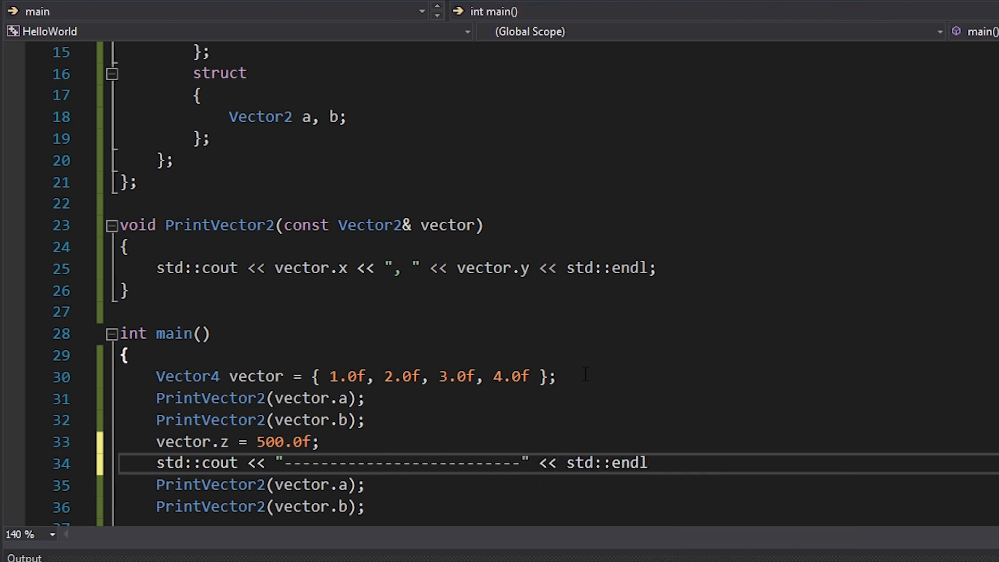
key(F5)
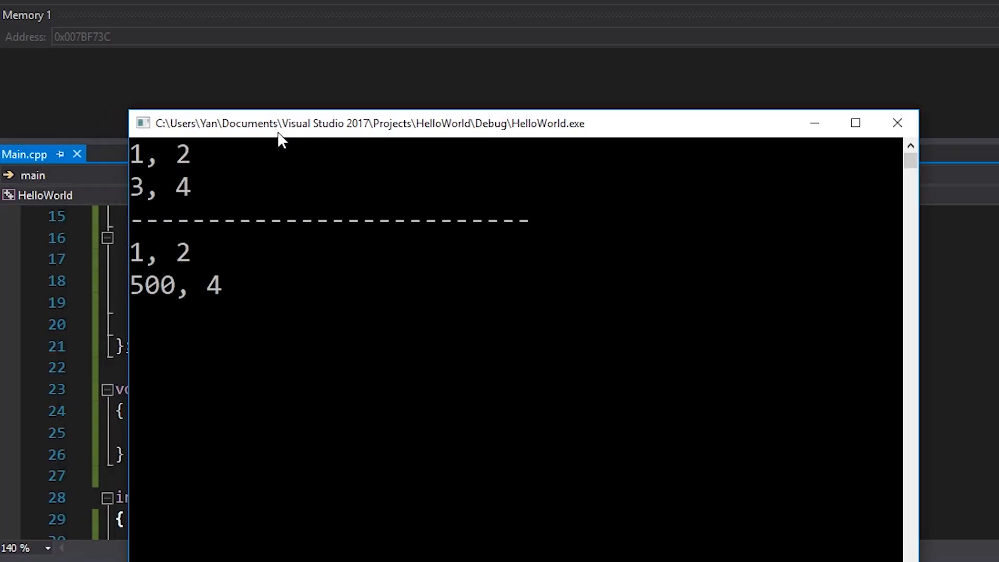
mouse_move(203, 205)
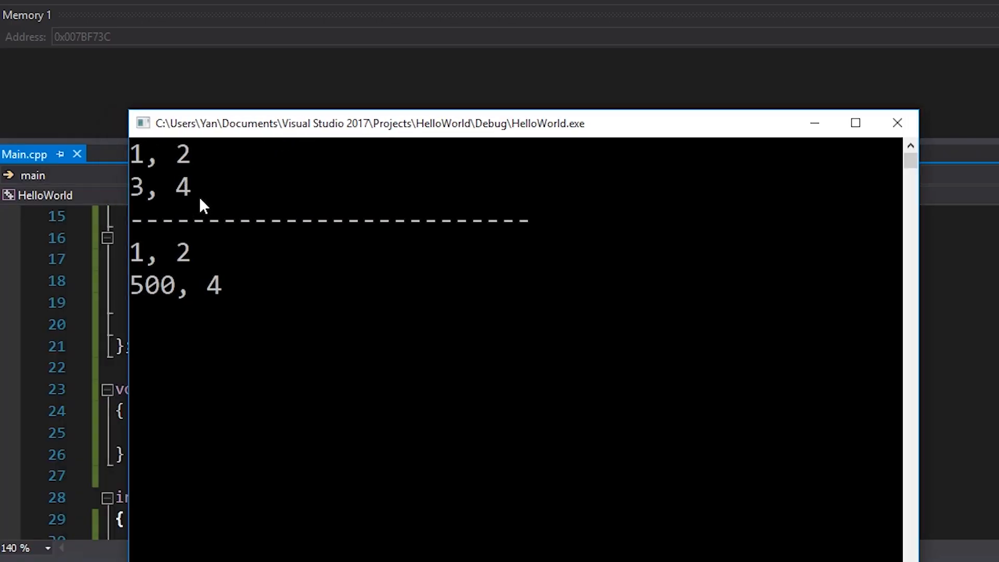